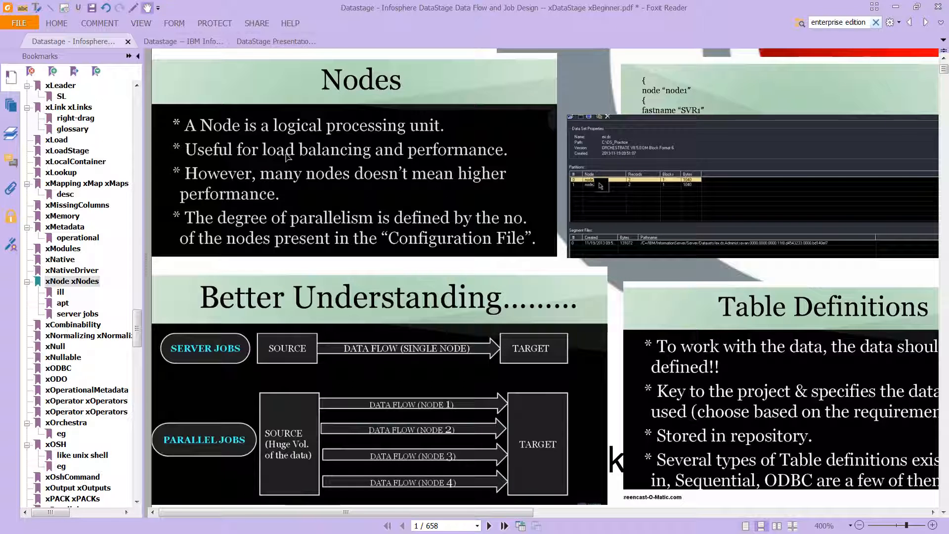
{"action": "mouse_move", "coordinate": [348, 189]}
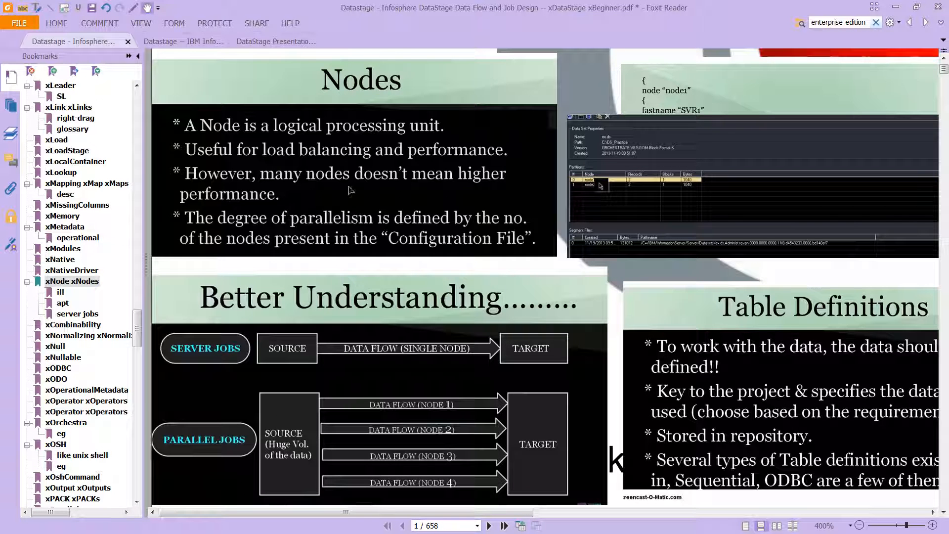
{"action": "mouse_move", "coordinate": [261, 213]}
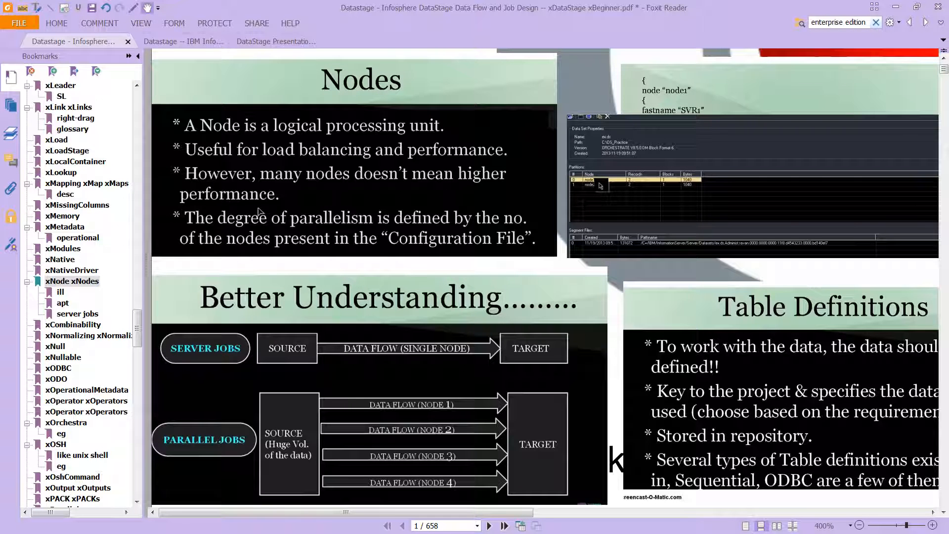
{"action": "mouse_move", "coordinate": [331, 188]}
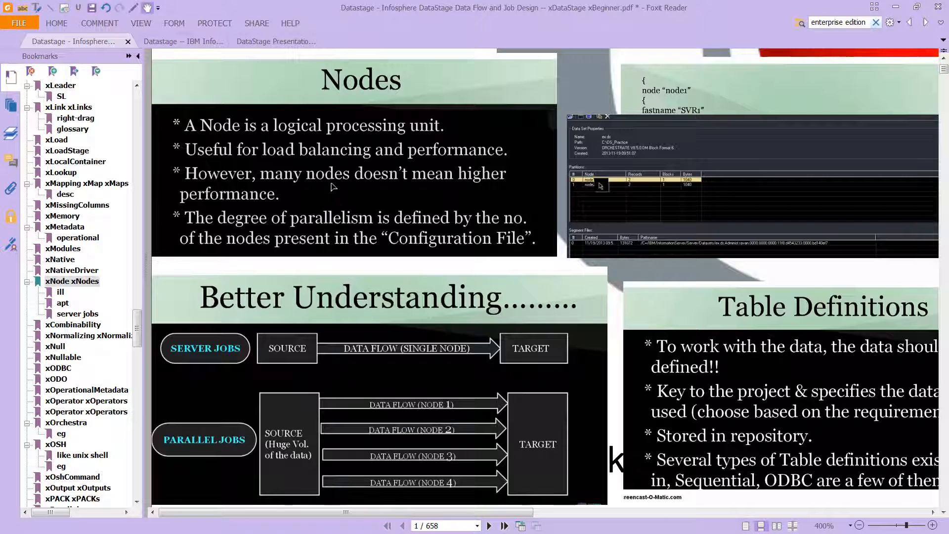
{"action": "mouse_move", "coordinate": [629, 275]}
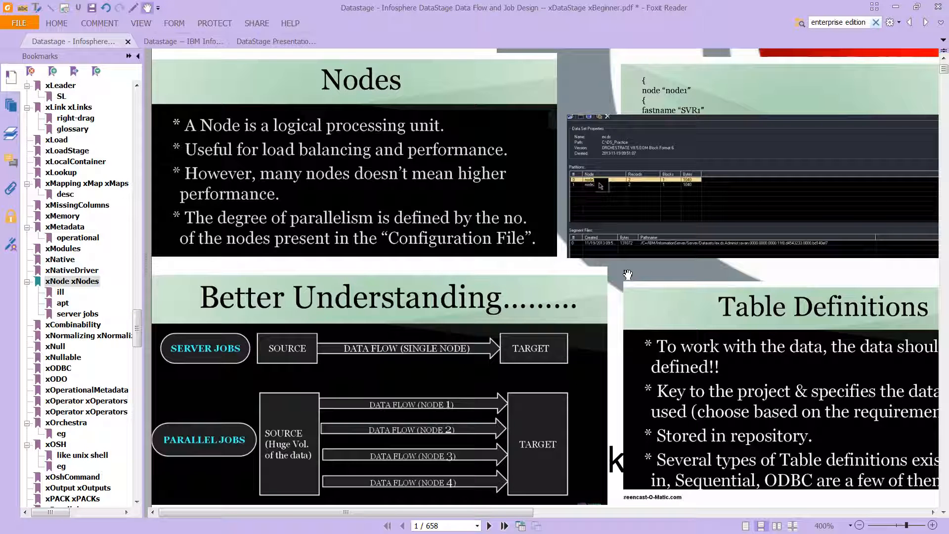
{"action": "mouse_move", "coordinate": [256, 186]}
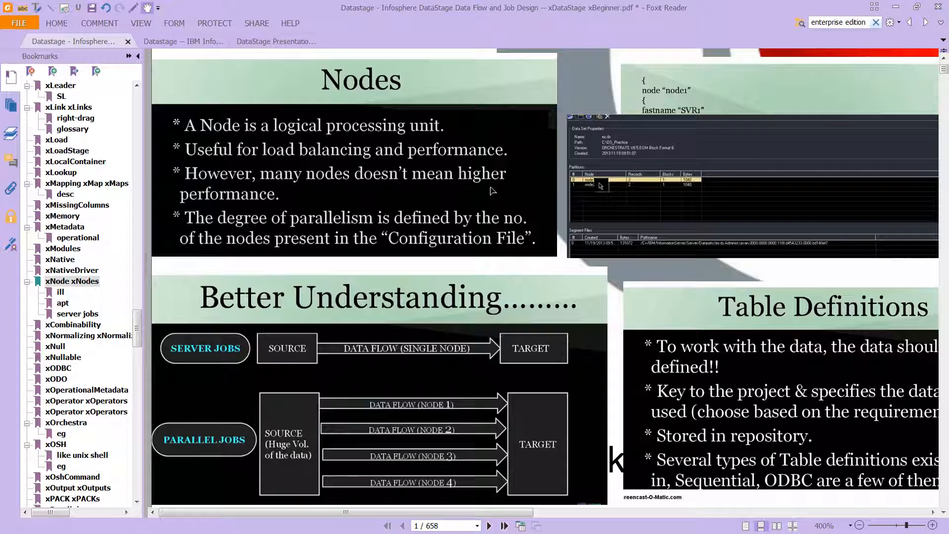
{"action": "mouse_move", "coordinate": [265, 211]}
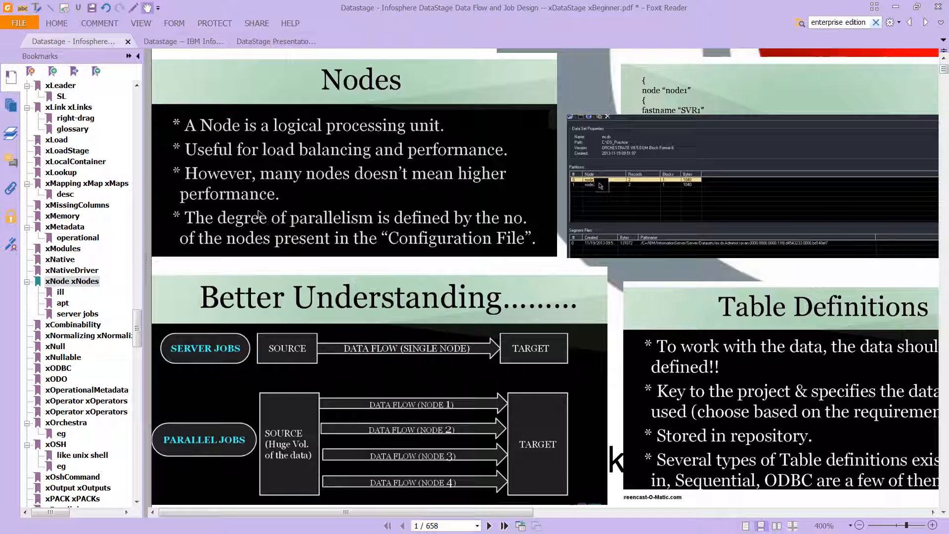
{"action": "mouse_move", "coordinate": [213, 268]}
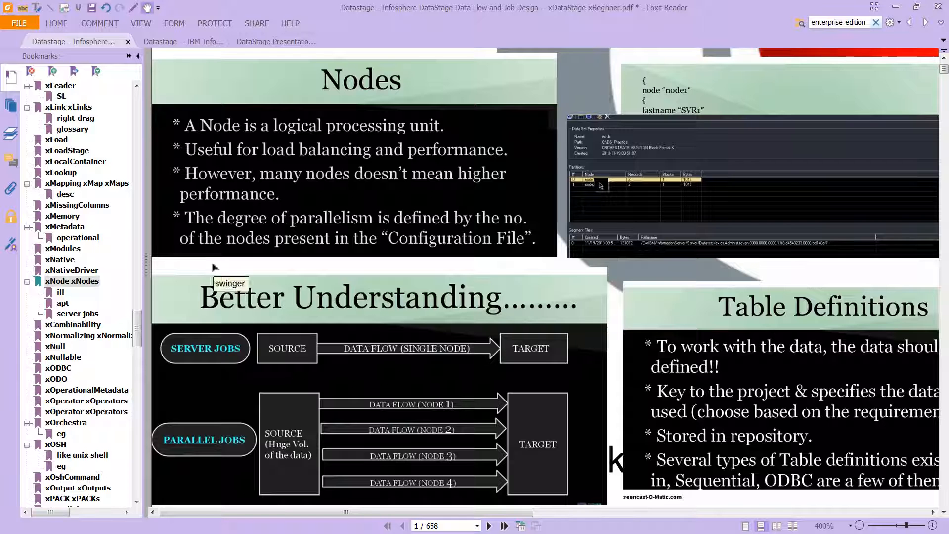
{"action": "mouse_move", "coordinate": [488, 233]}
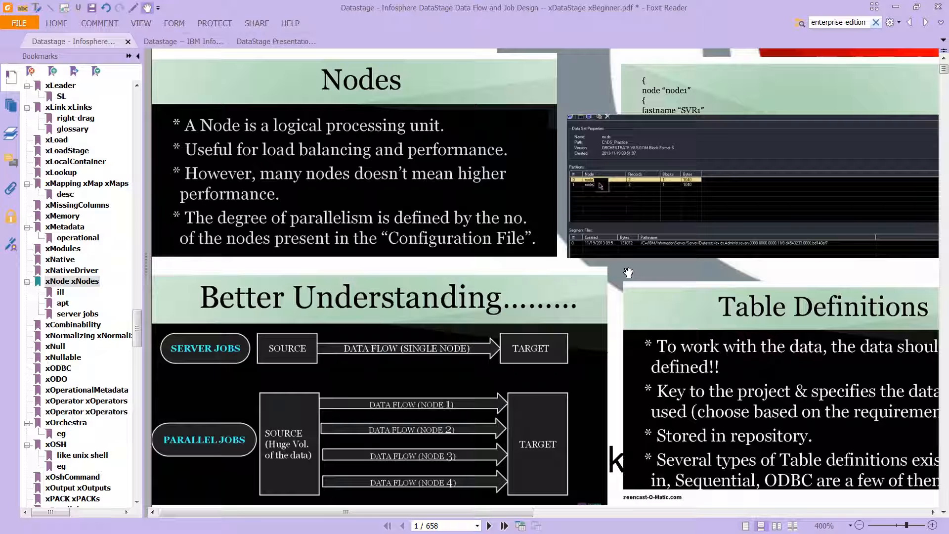
{"action": "mouse_move", "coordinate": [479, 359]}
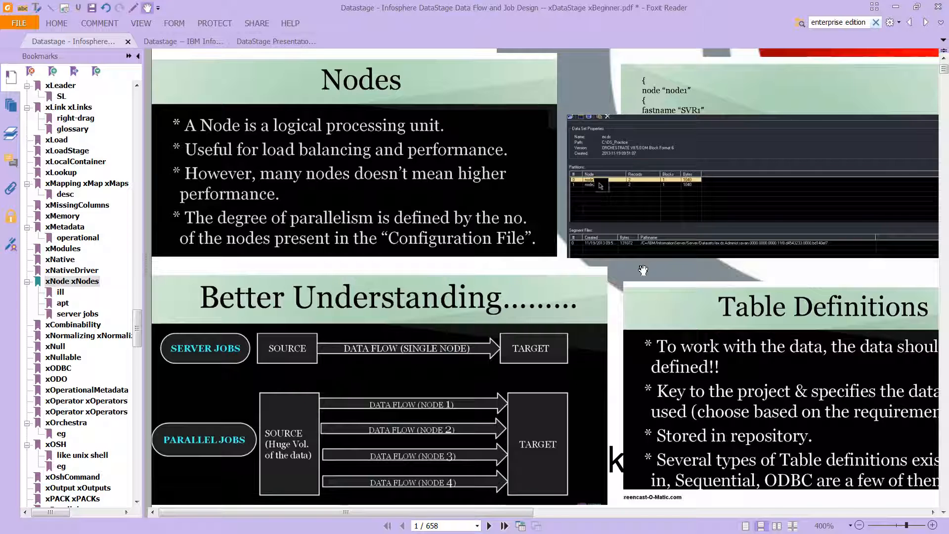
{"action": "mouse_move", "coordinate": [616, 294]}
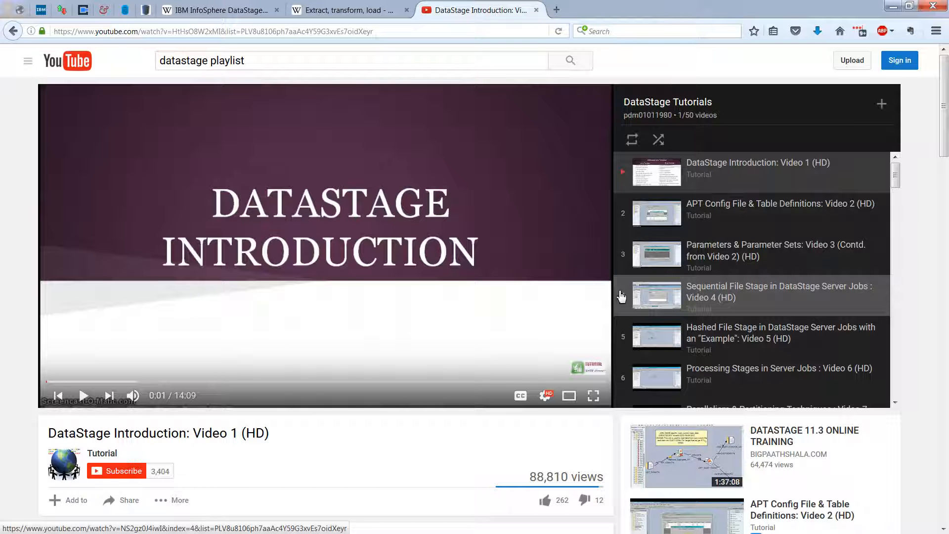
{"action": "mouse_move", "coordinate": [934, 187]}
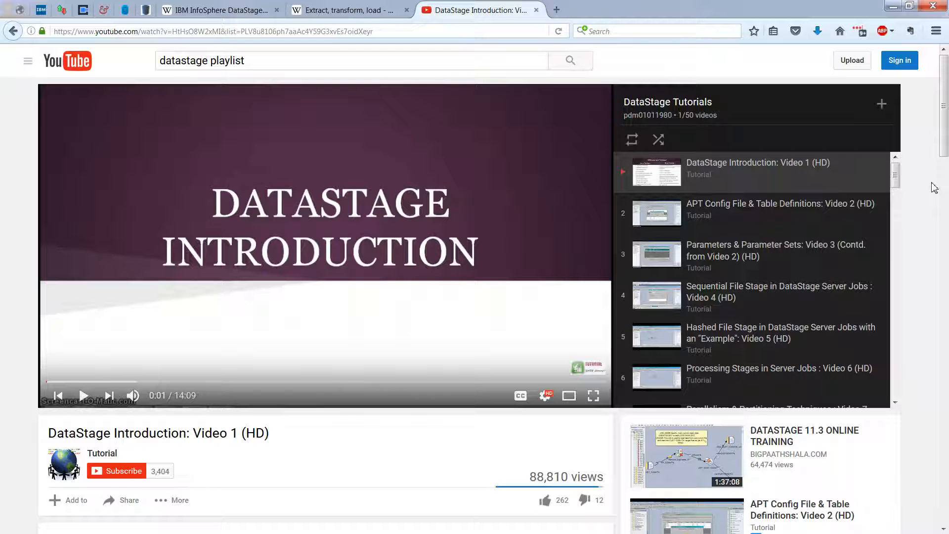
{"action": "mouse_move", "coordinate": [729, 121]}
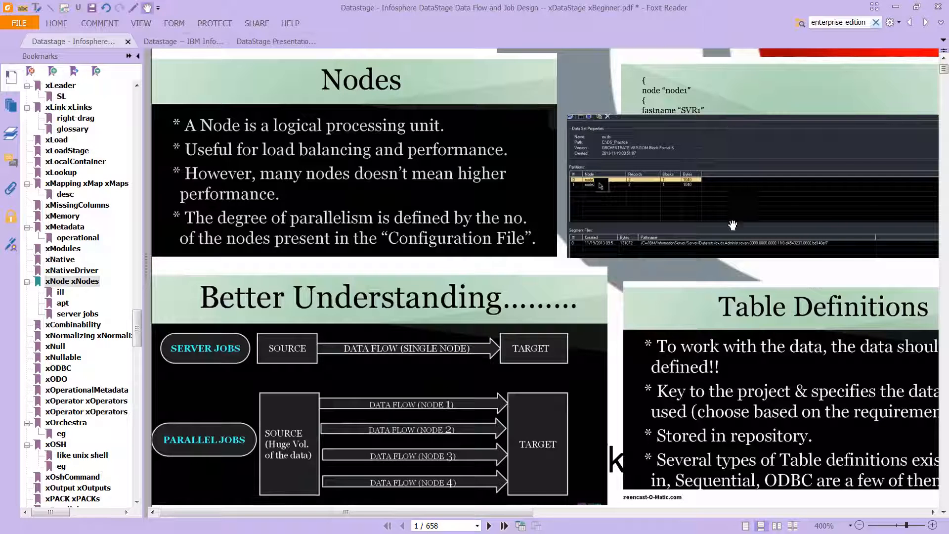
{"action": "mouse_move", "coordinate": [711, 268]}
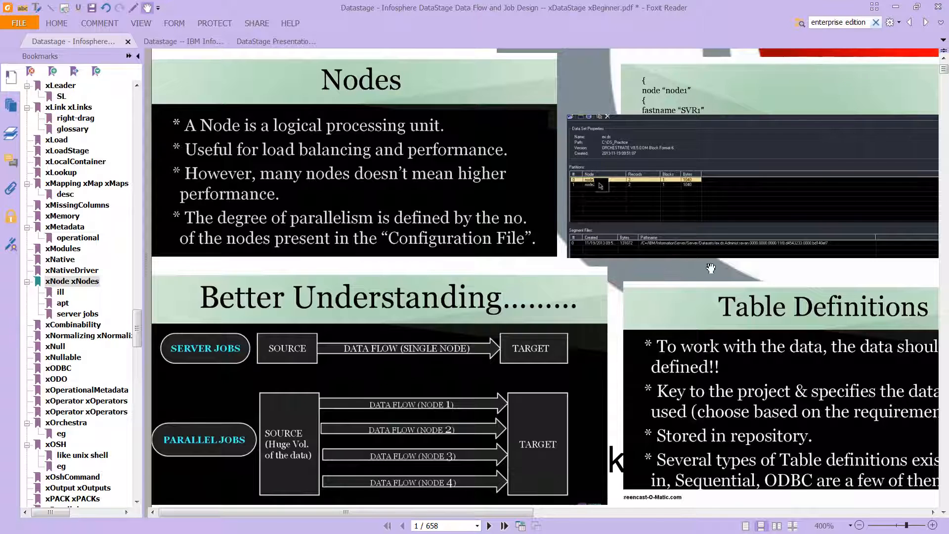